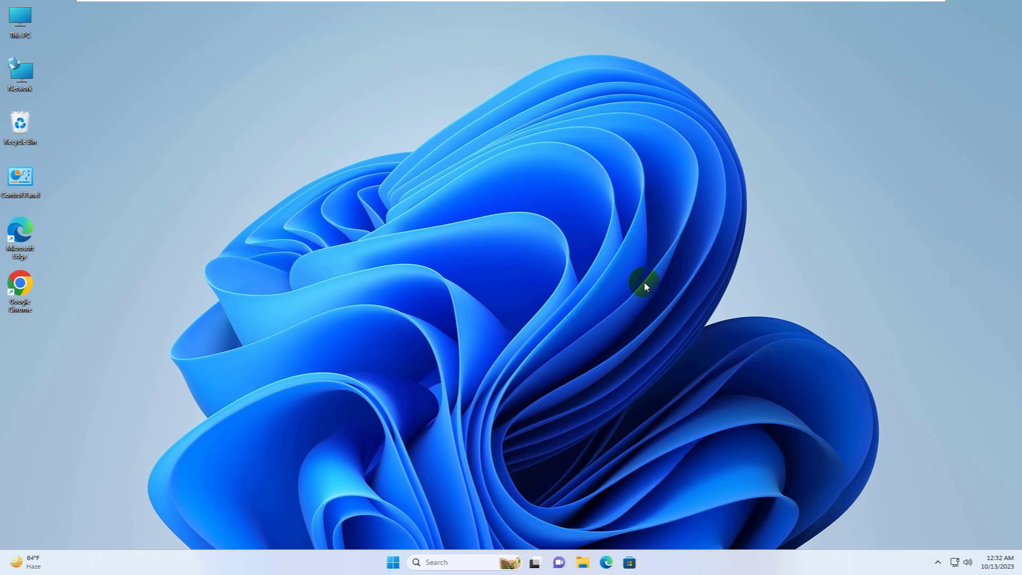
{"action": "mouse_move", "coordinate": [426, 394]}
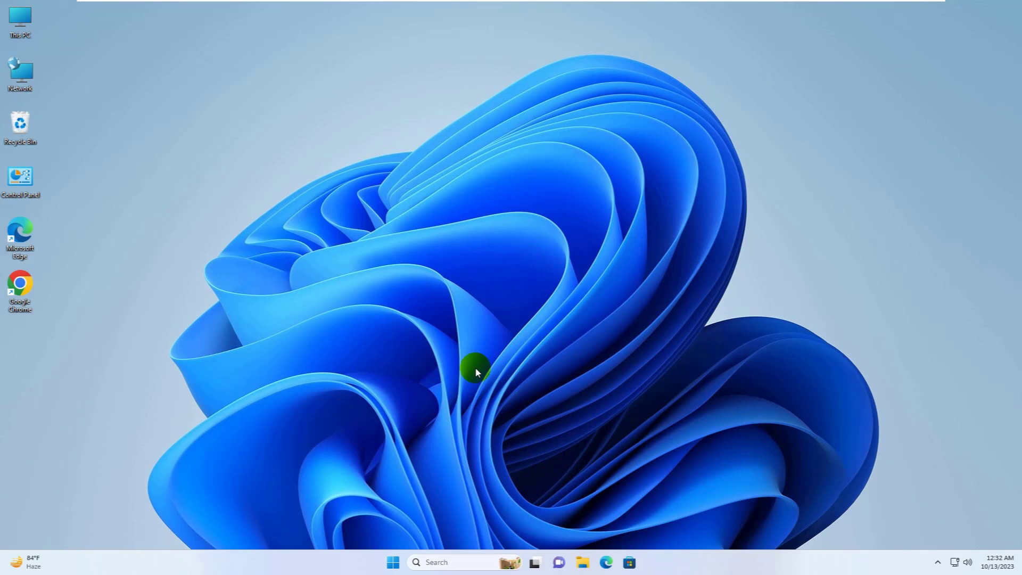
{"action": "mouse_move", "coordinate": [460, 397]}
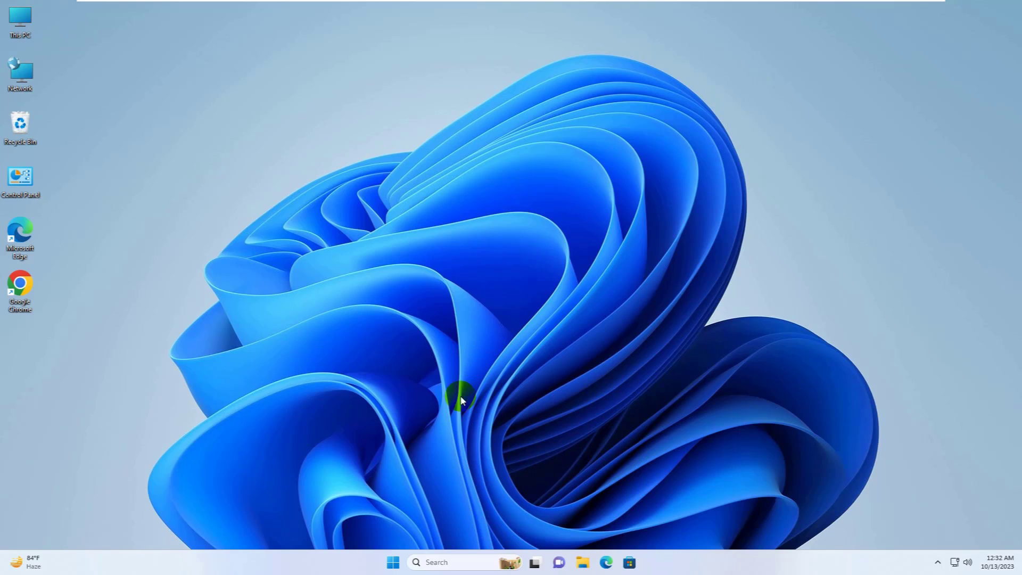
{"action": "mouse_move", "coordinate": [393, 562]}
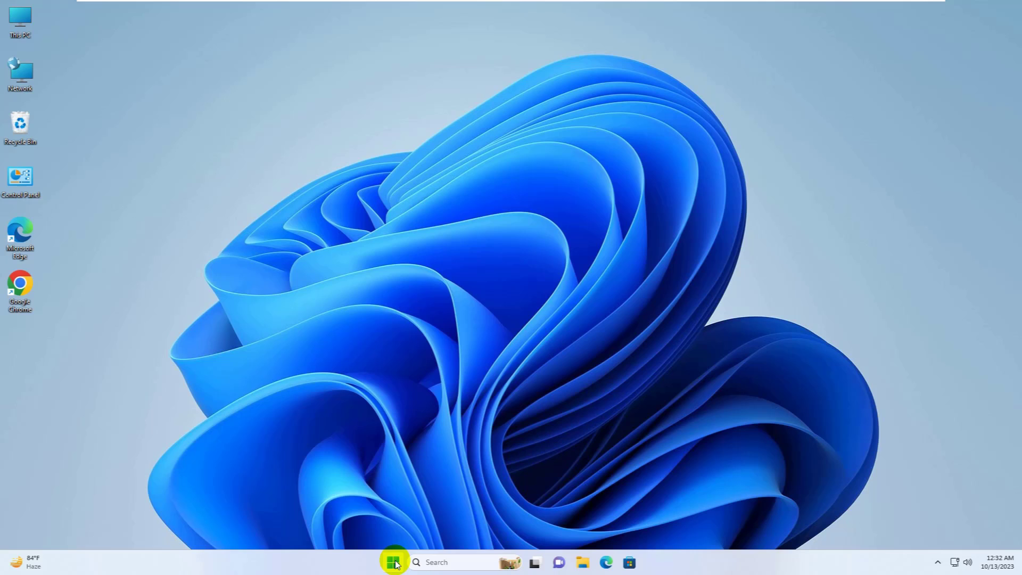
Step: Launch Registry Editor from Start search and grant it administrator permission
{"action": "type", "text": "rege"}
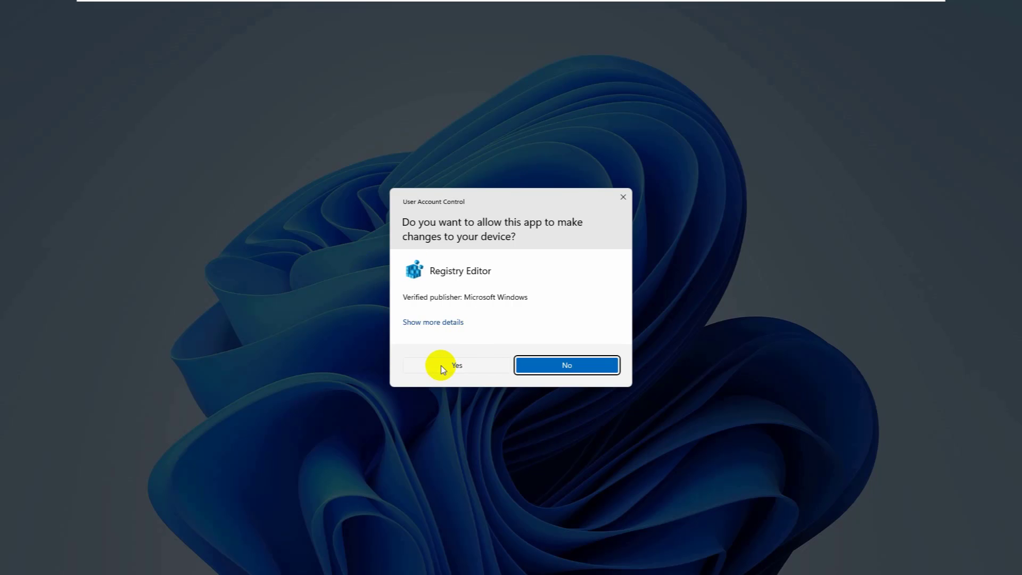
{"action": "left_click", "coordinate": [457, 366]}
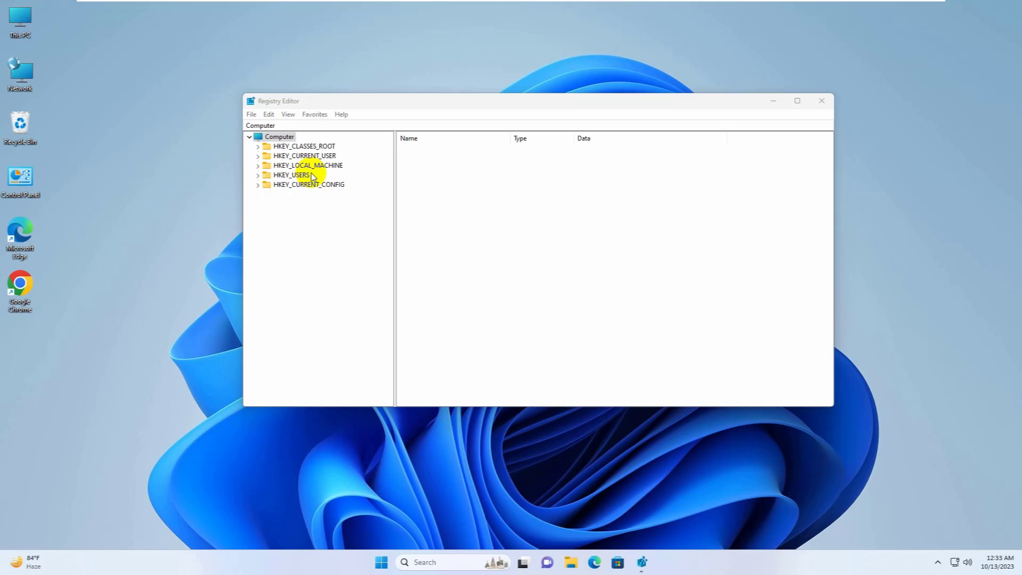
Step: Expand HKEY_LOCAL_MACHINE\SYSTEM\CurrentControlSet\Control\Print\Environments in the key tree
{"action": "left_click", "coordinate": [307, 165]}
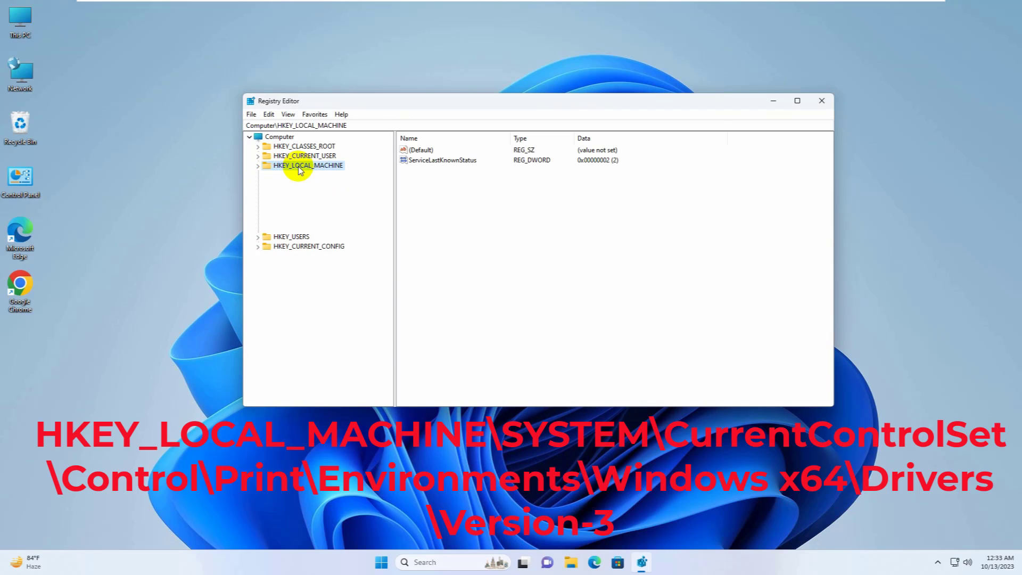
{"action": "left_click", "coordinate": [257, 165]}
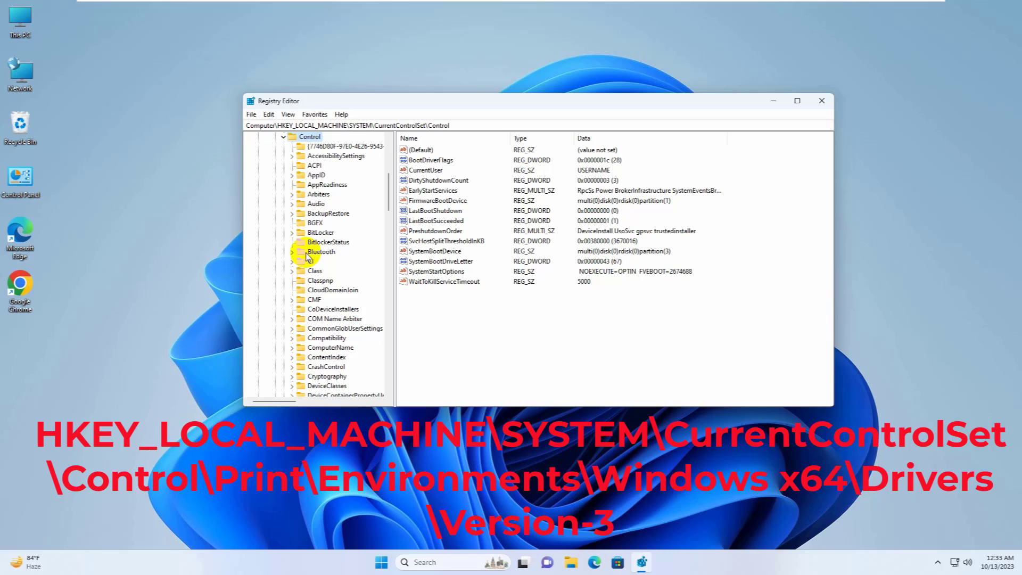
{"action": "left_click", "coordinate": [315, 223]}
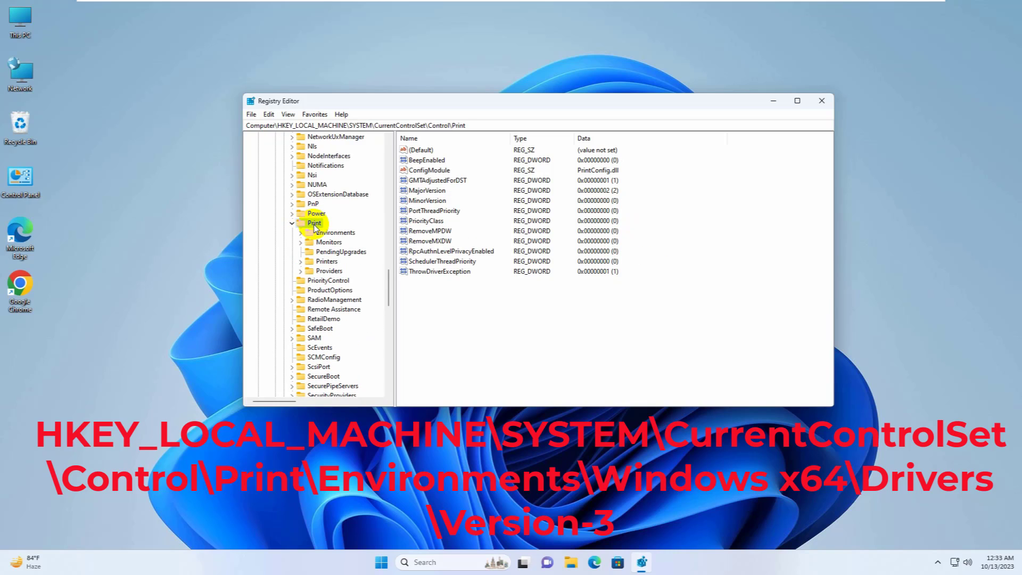
{"action": "left_click", "coordinate": [334, 234]}
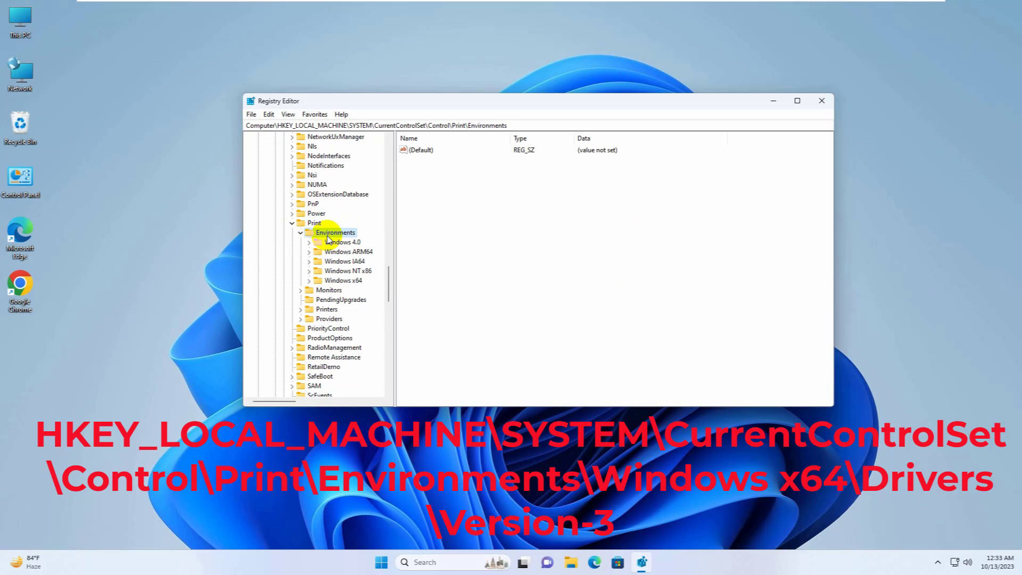
Step: Drill into Windows x64\Drivers\Version-3 and select the Point and Print compatibility driver subkey
{"action": "left_click", "coordinate": [344, 280]}
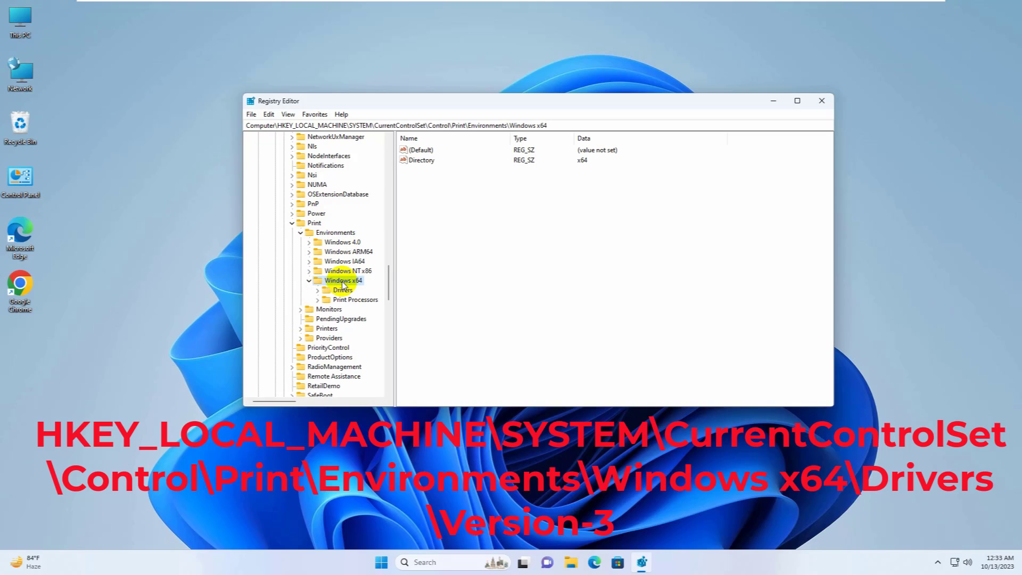
{"action": "left_click", "coordinate": [341, 290]}
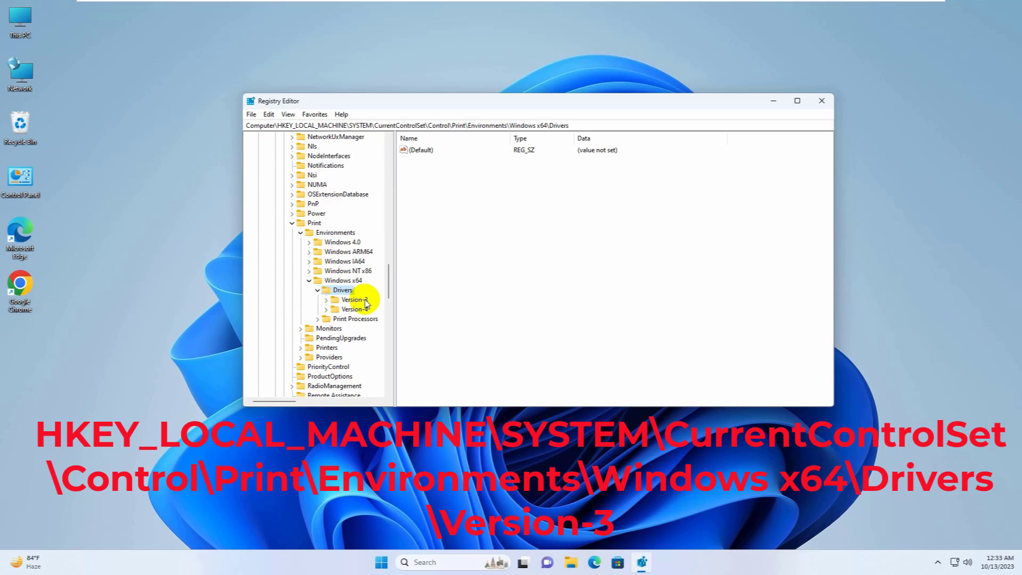
{"action": "left_click", "coordinate": [354, 299]}
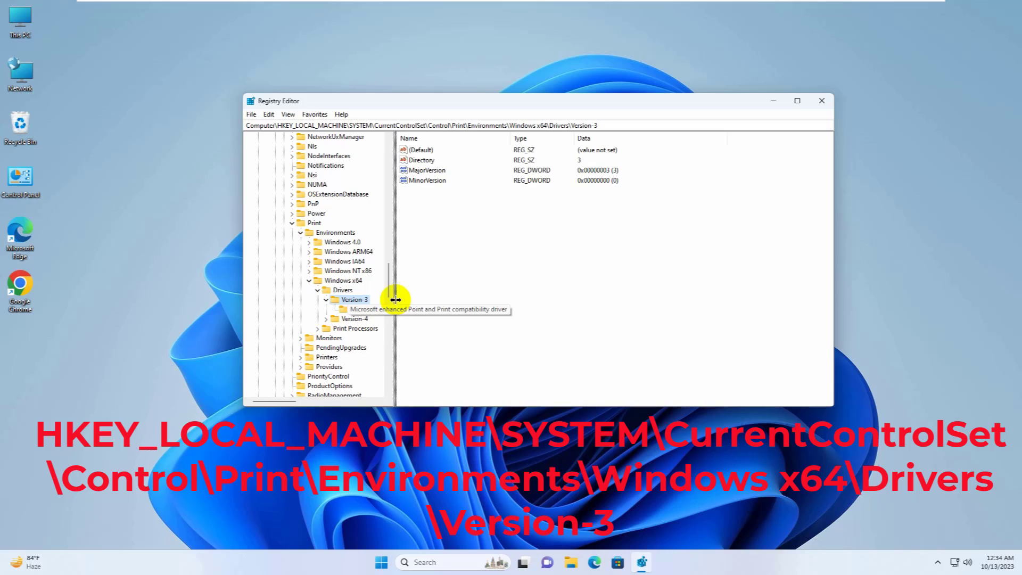
{"action": "left_click_drag", "start_coordinate": [394, 299], "coordinate": [440, 299]}
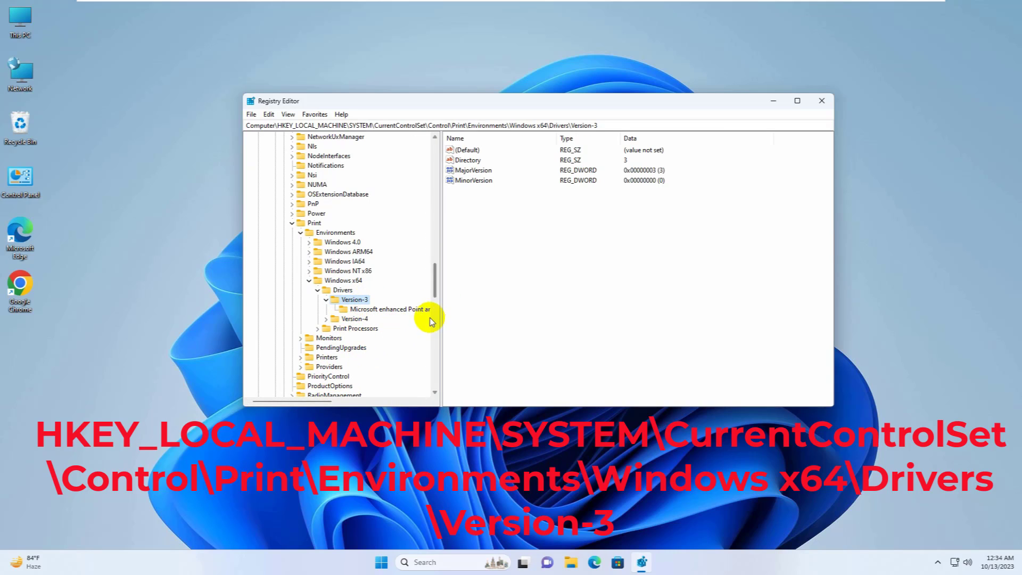
{"action": "left_click", "coordinate": [393, 309]}
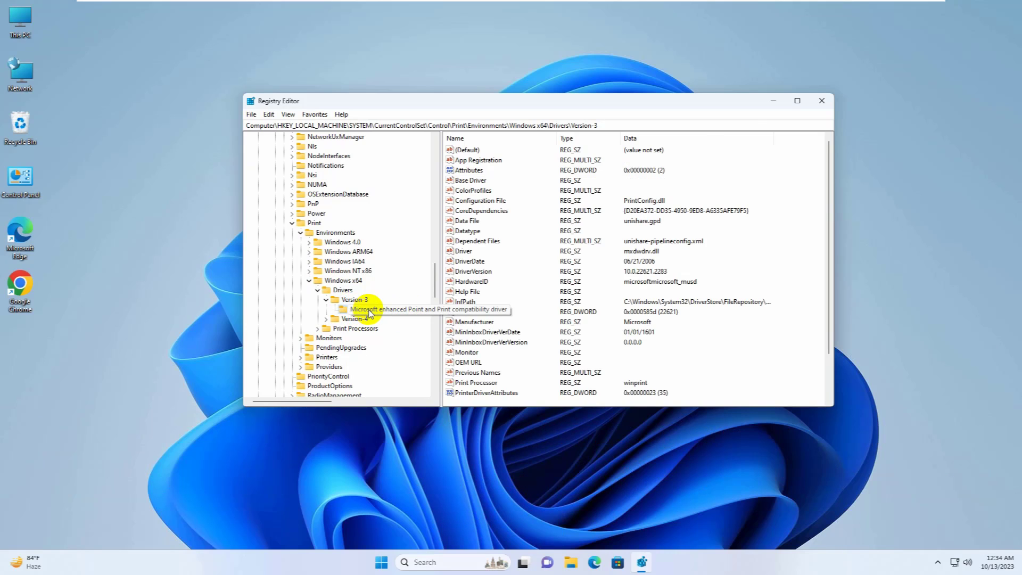
Step: Set the driver's PrinterDriverAttributes value data to 1
{"action": "left_click", "coordinate": [390, 309]}
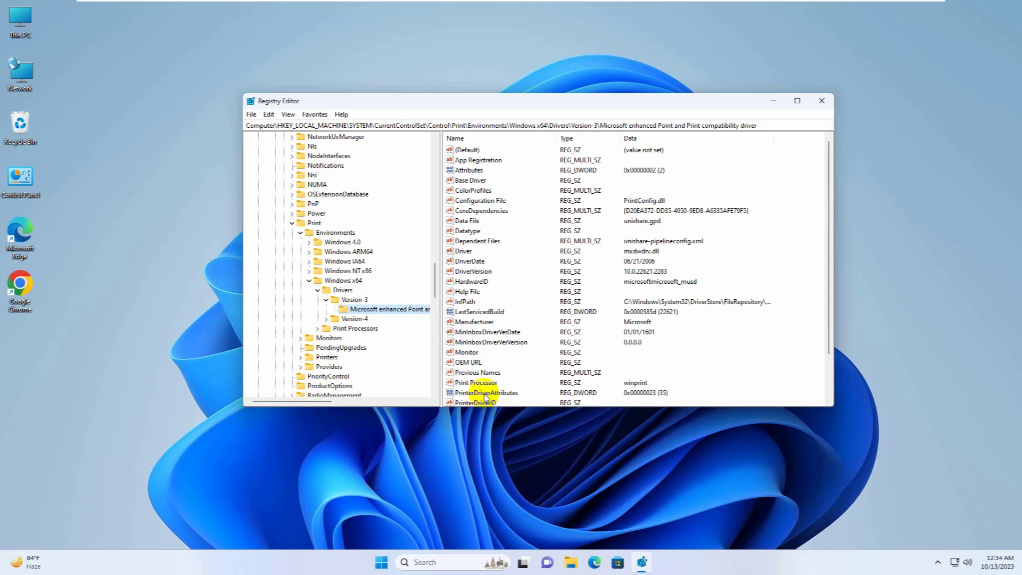
{"action": "double_click", "coordinate": [485, 393]}
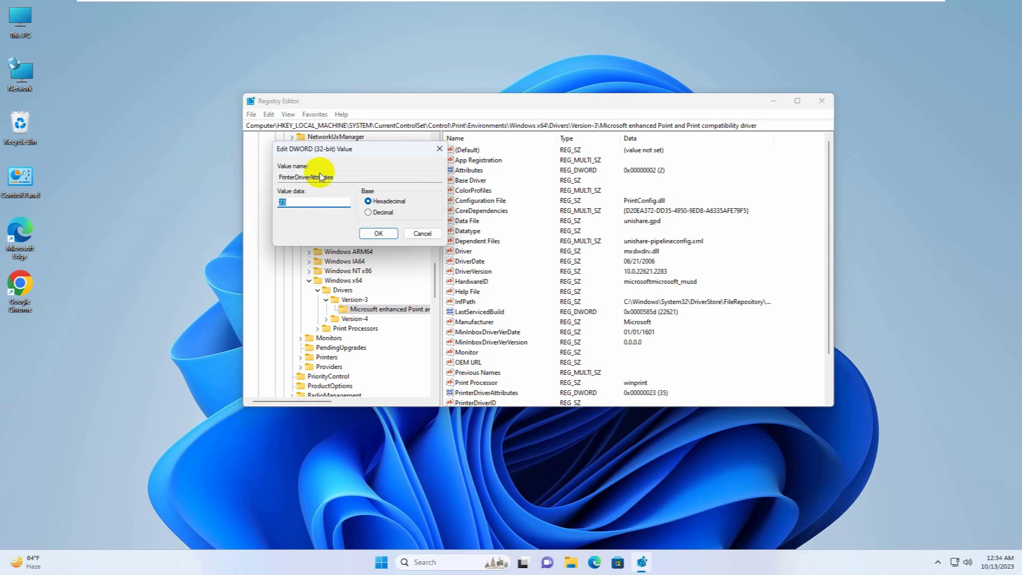
{"action": "type", "text": "1"}
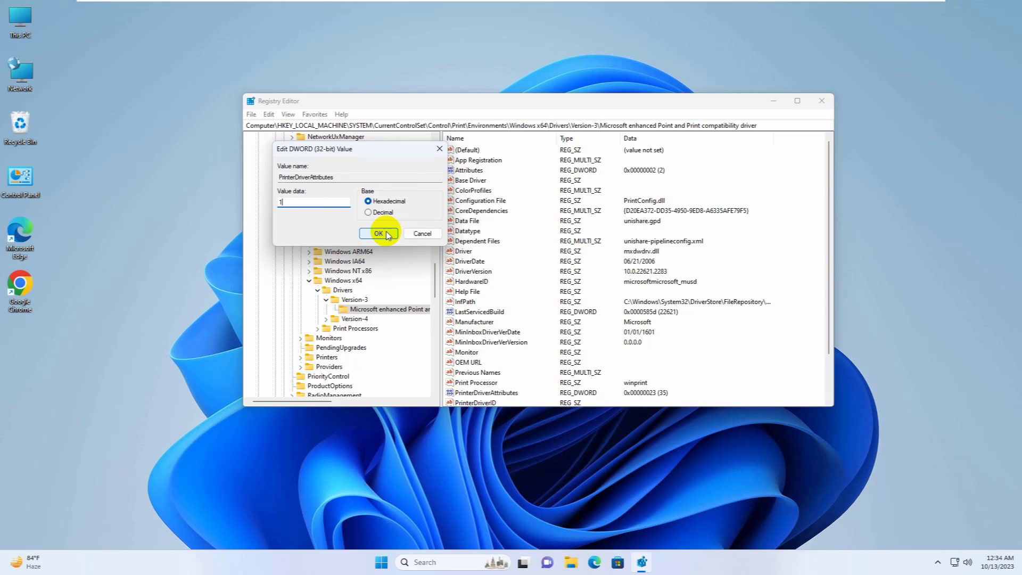
{"action": "left_click", "coordinate": [378, 233]}
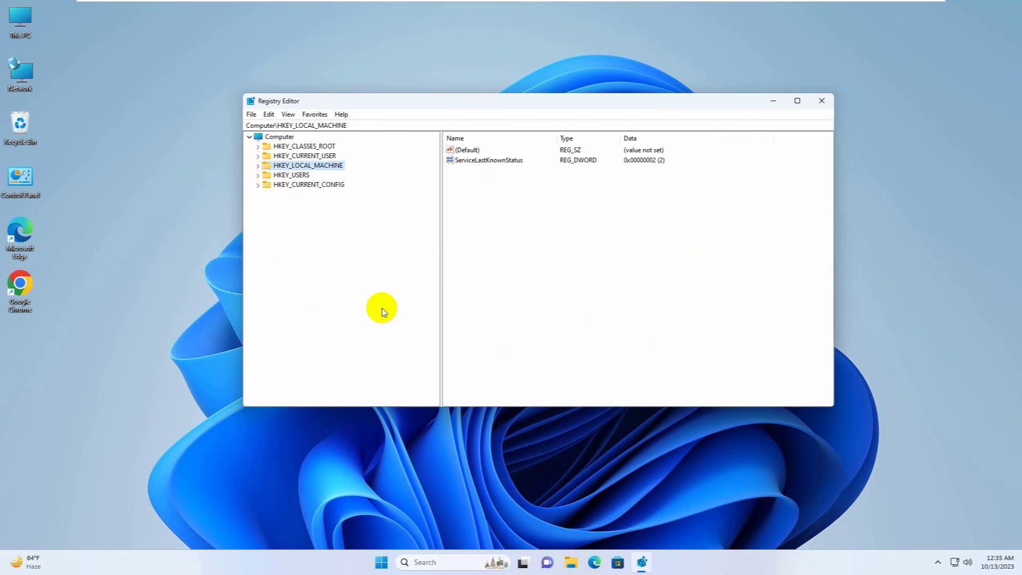
Step: Launch the Services console from a Start menu search for 'service'
{"action": "left_click", "coordinate": [820, 100]}
{"action": "type", "text": "service"}
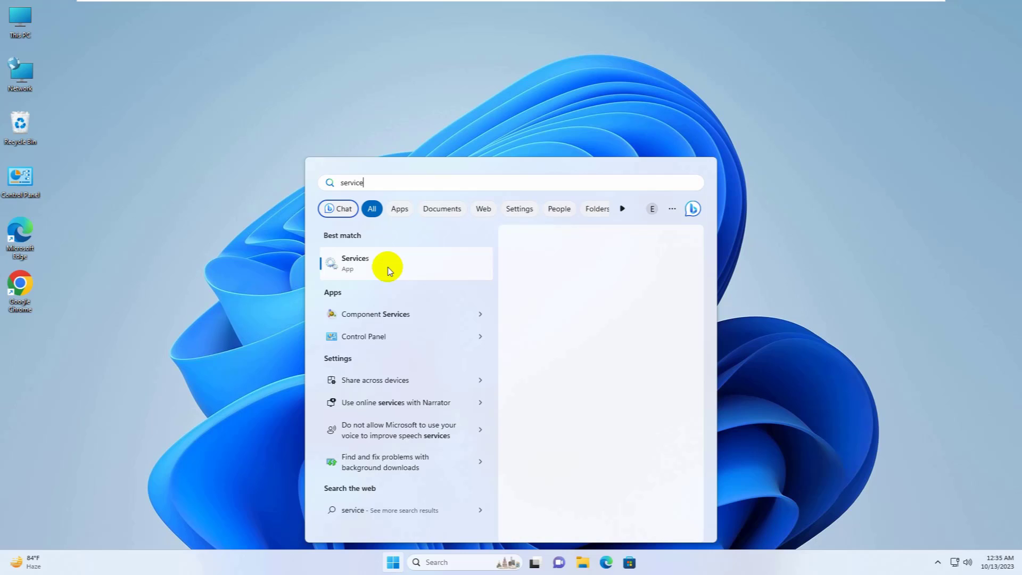
{"action": "left_click", "coordinate": [355, 263]}
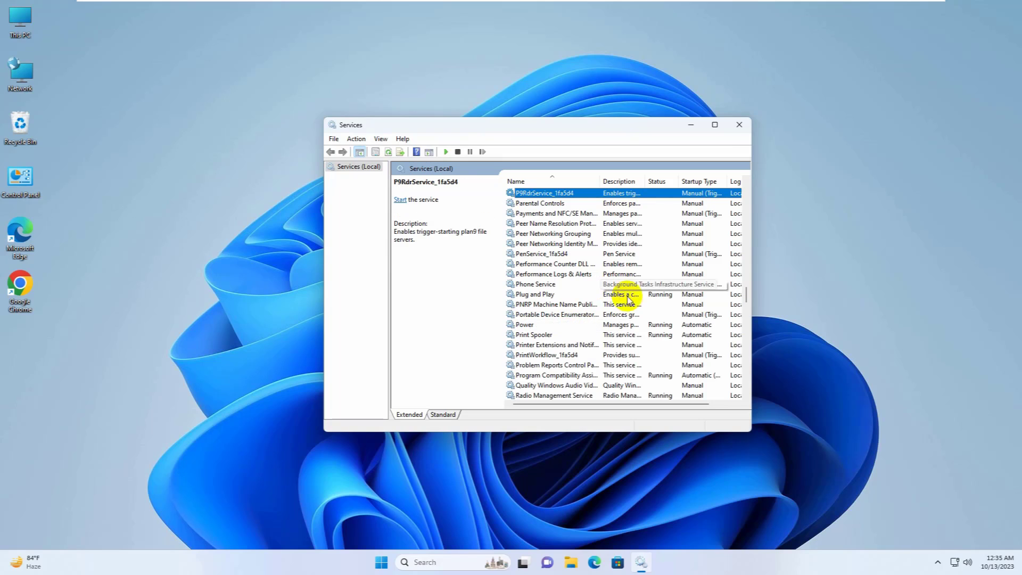
{"action": "mouse_move", "coordinate": [534, 334]}
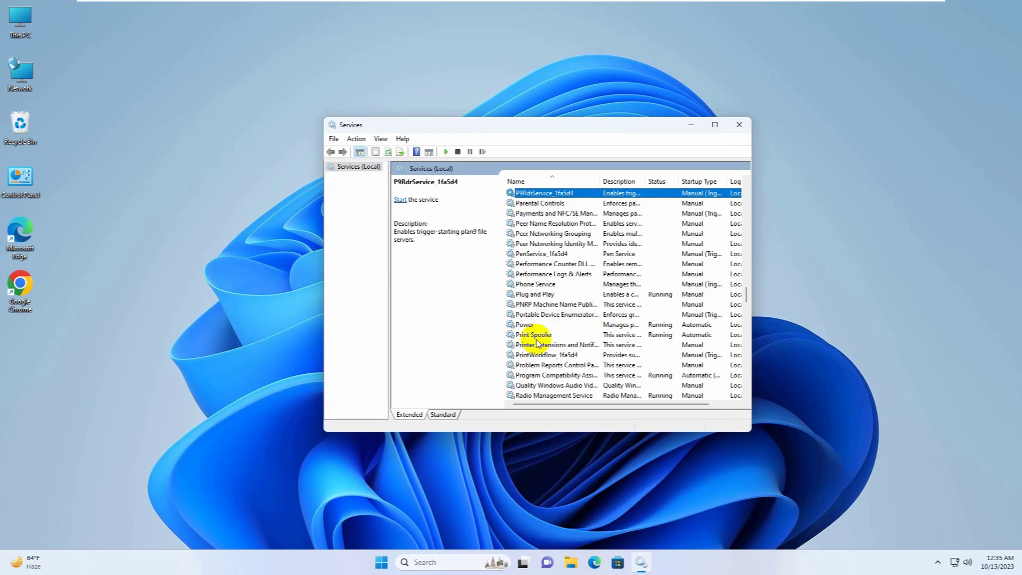
Step: Restart the Print Spooler service from its context menu
{"action": "right_click", "coordinate": [534, 335]}
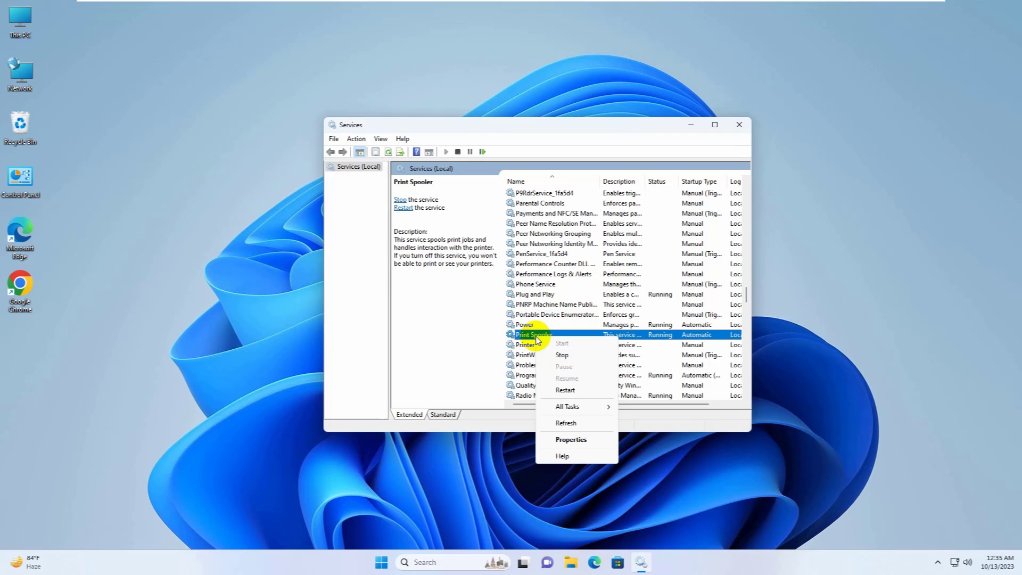
{"action": "left_click", "coordinate": [562, 355]}
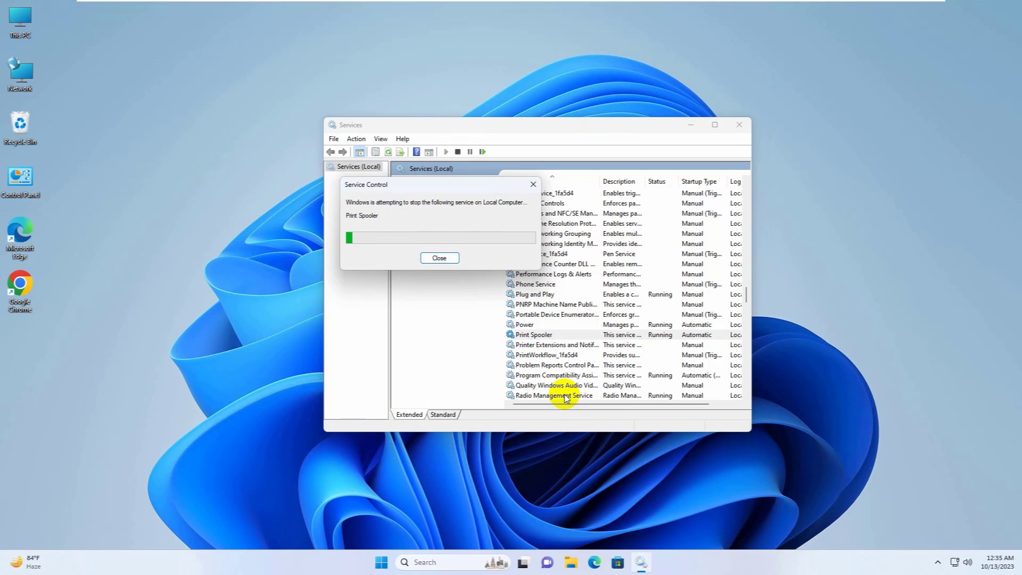